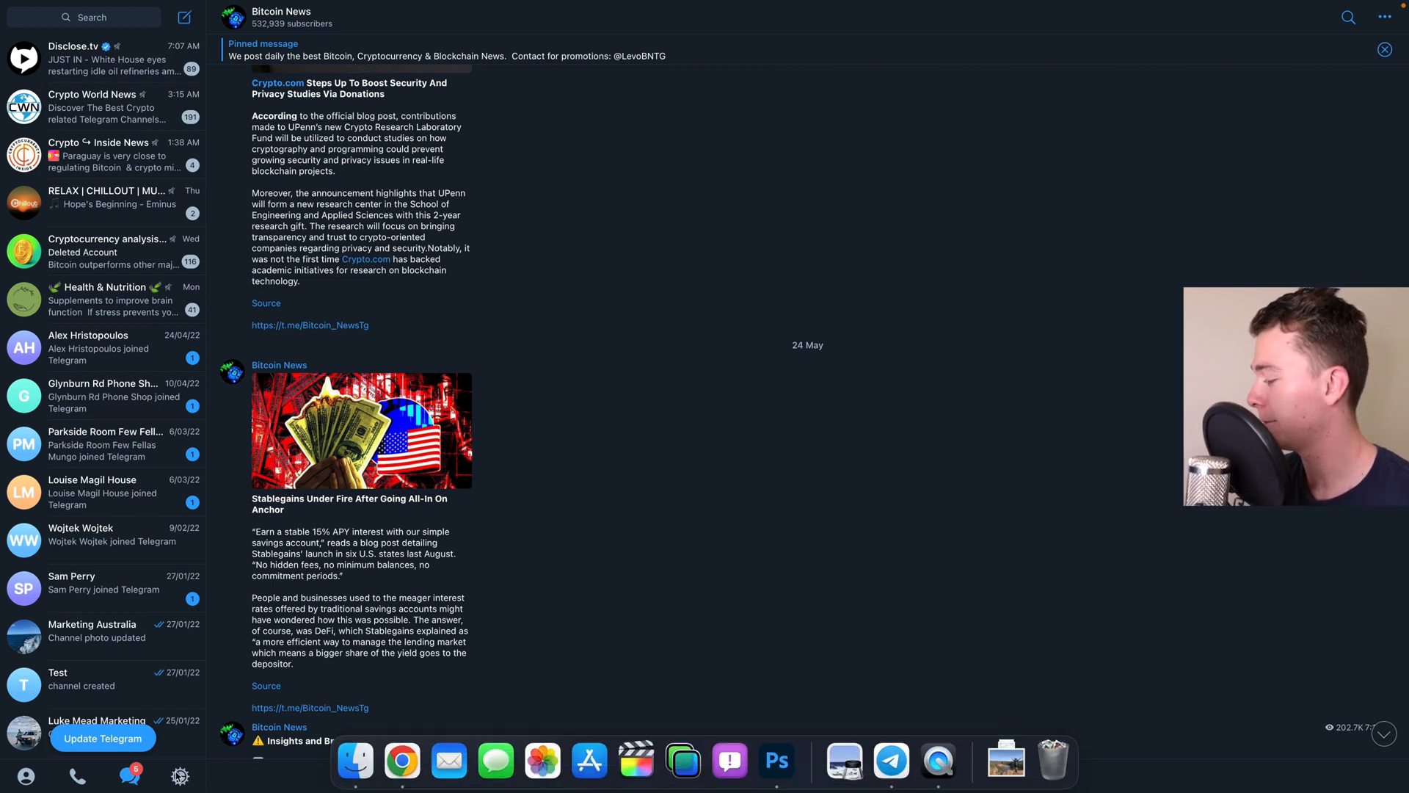
# Step: Bring up Telegram's General settings from the sidebar gear
pyautogui.click(179, 775)
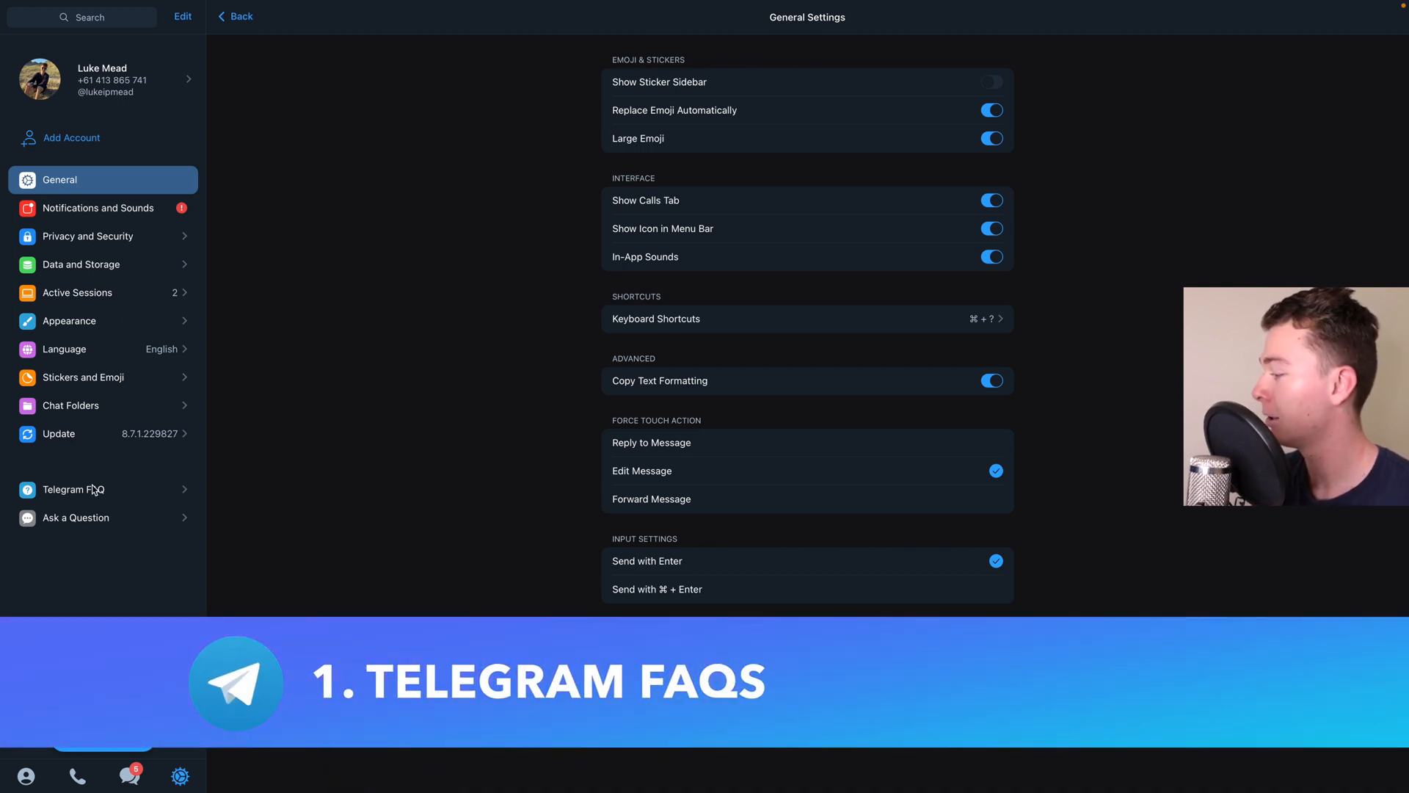
# Step: Show the Telegram FAQ scrolled down to its Your Account section
pyautogui.click(75, 489)
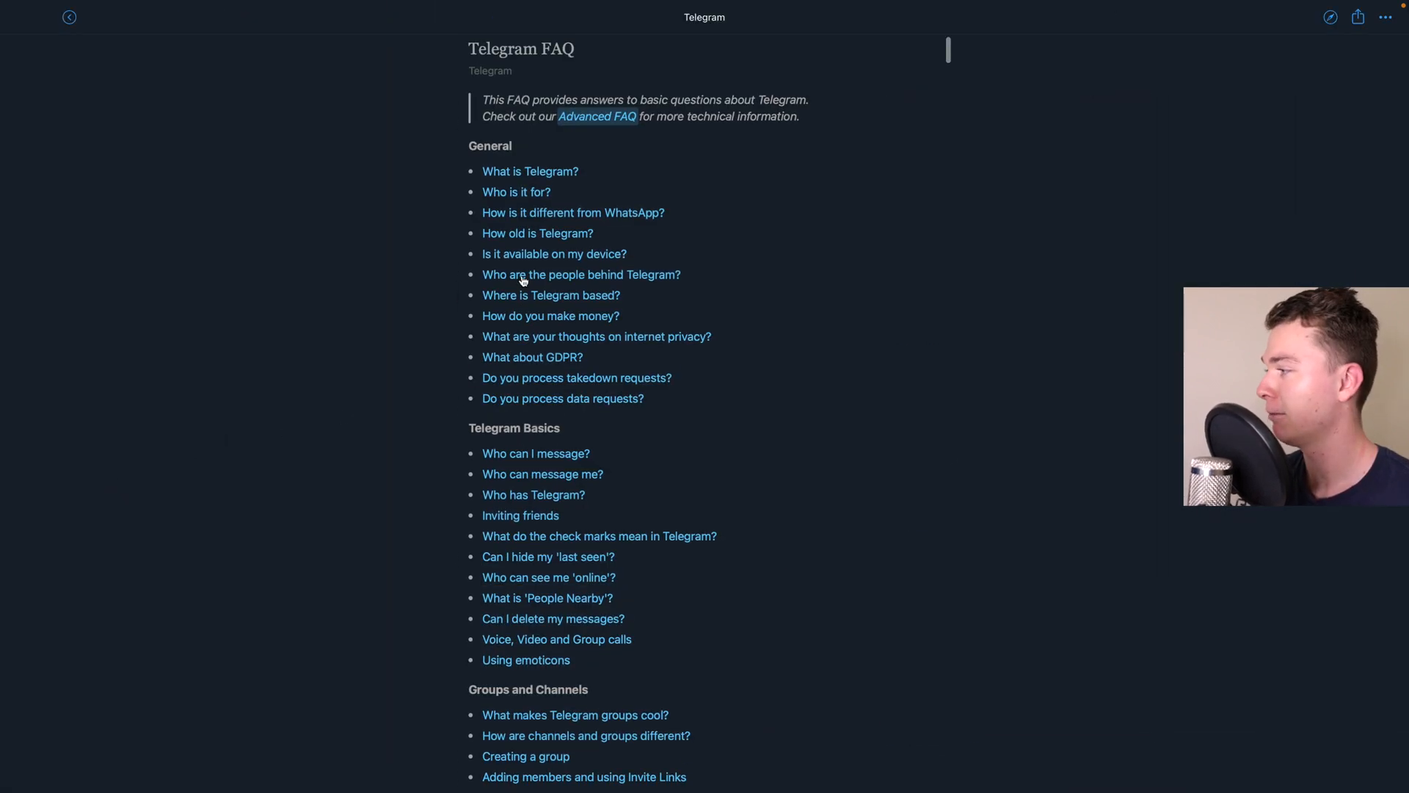
pyautogui.scroll(-3)
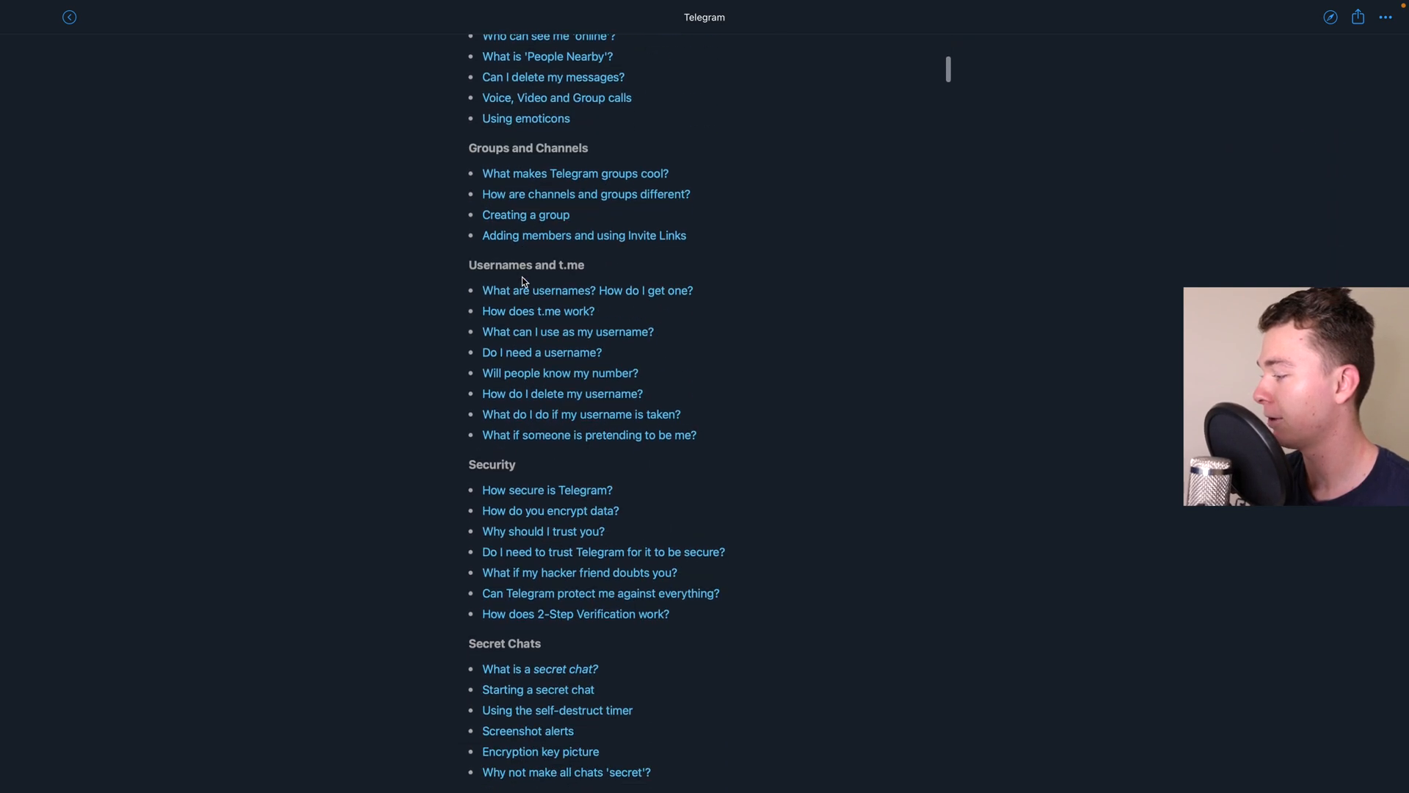
pyautogui.scroll(-3)
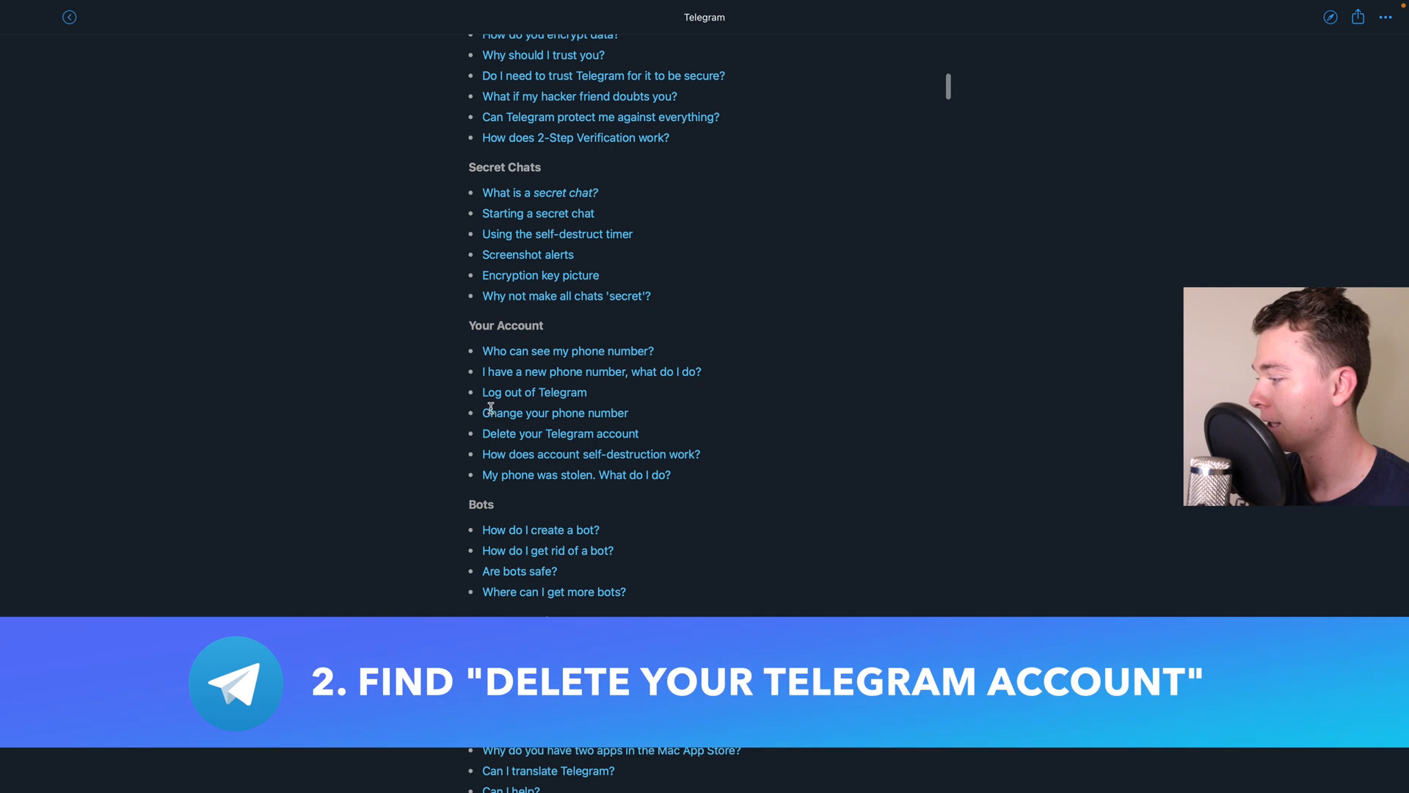
pyautogui.moveTo(506, 439)
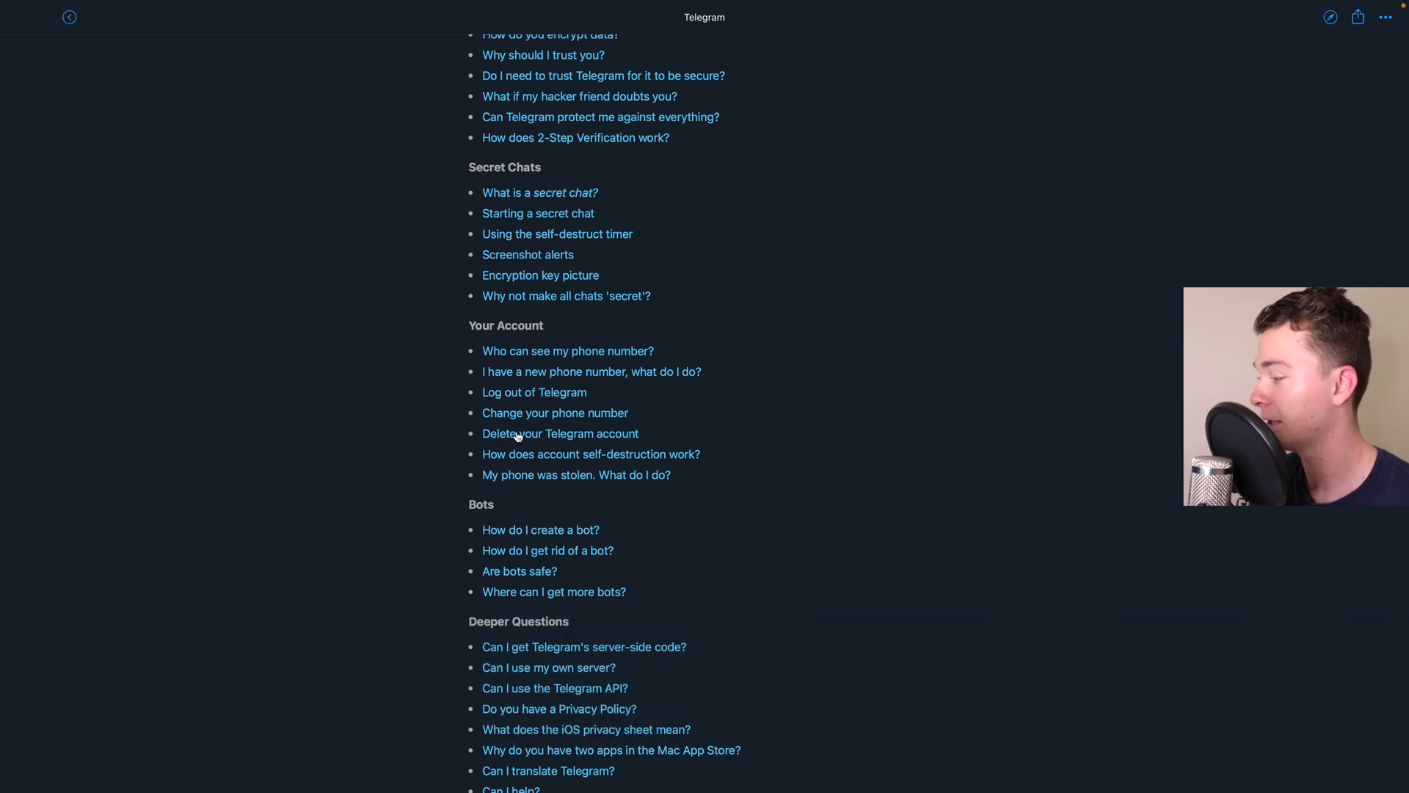
# Step: Go to the 'Delete your Telegram account' answer and follow its deactivation page link into the browser
pyautogui.click(559, 433)
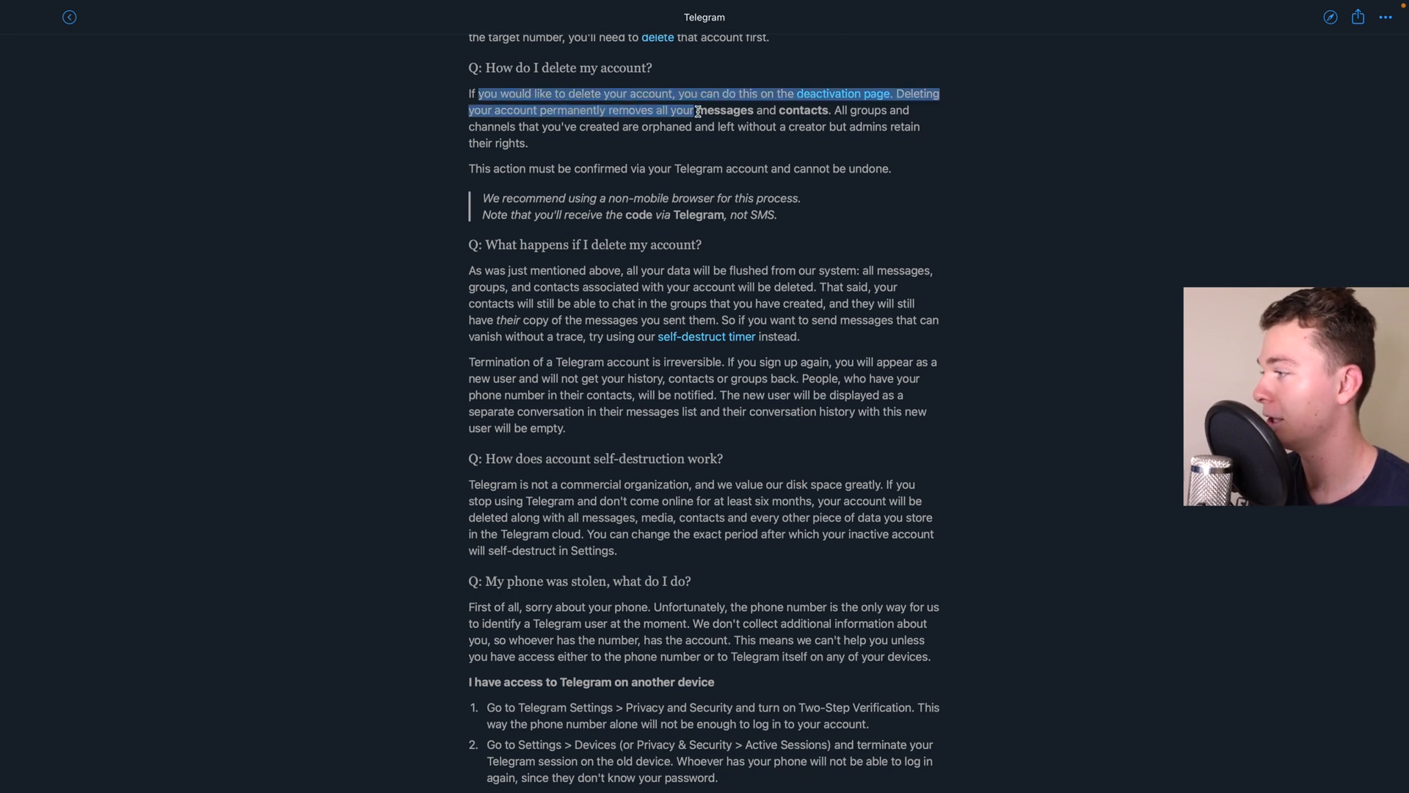
pyautogui.click(754, 131)
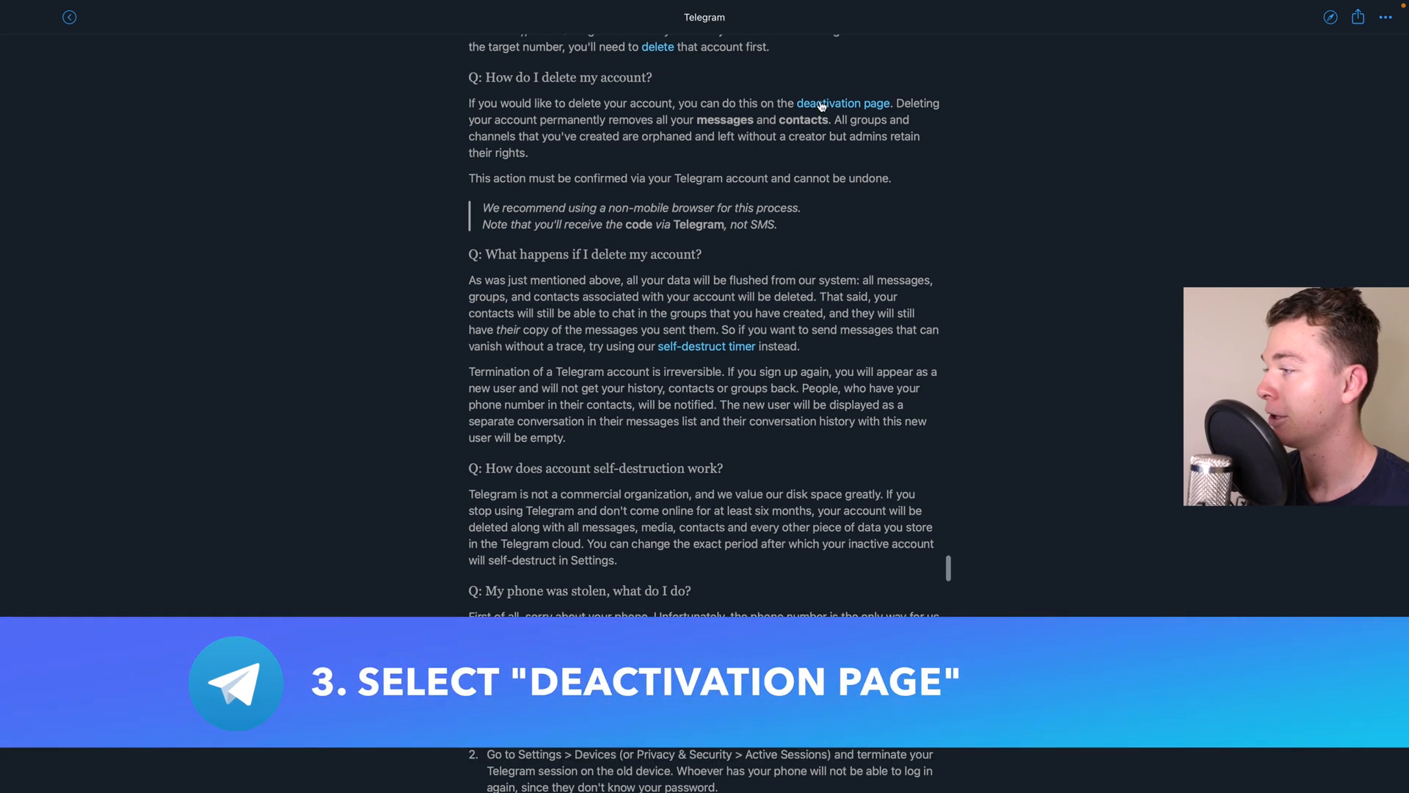
pyautogui.moveTo(836, 110)
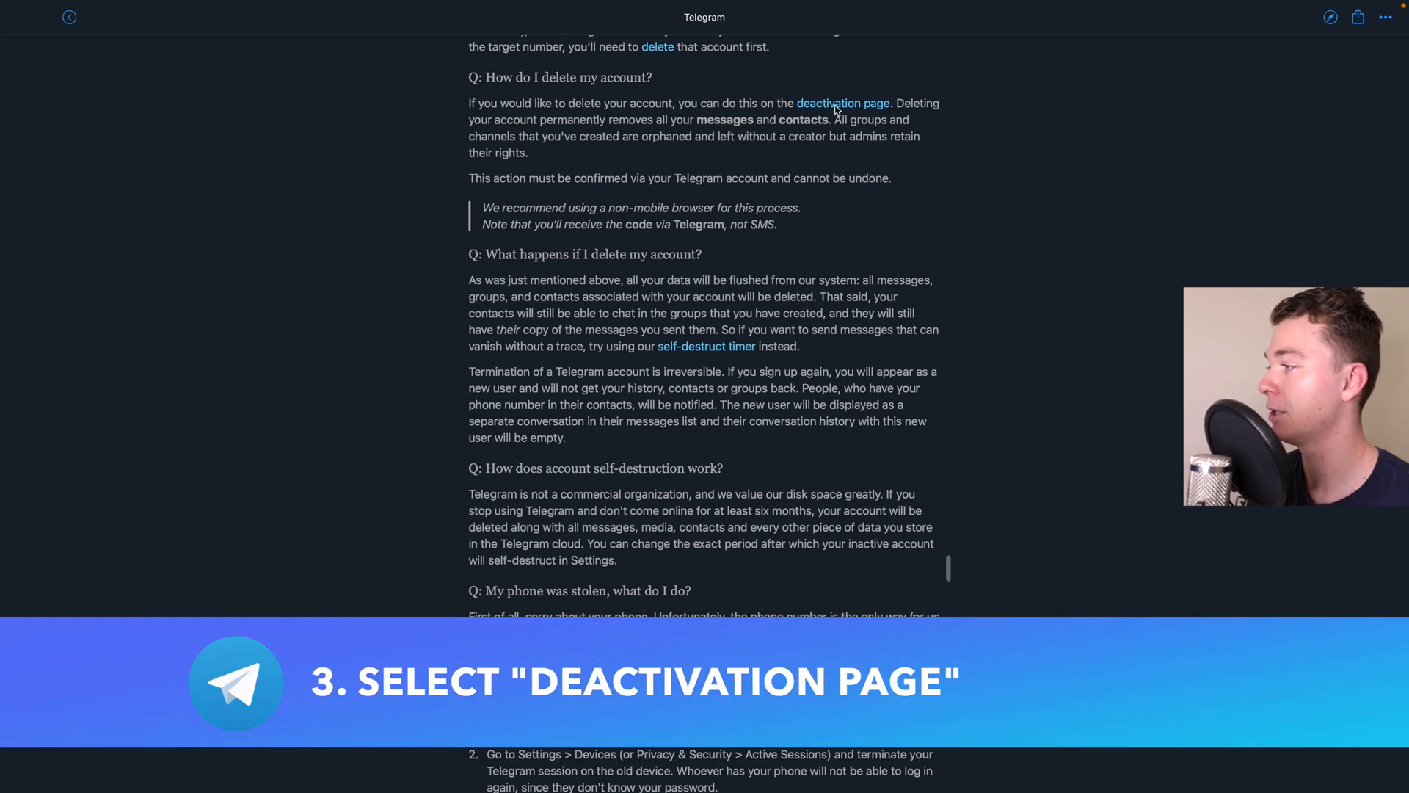
pyautogui.click(842, 103)
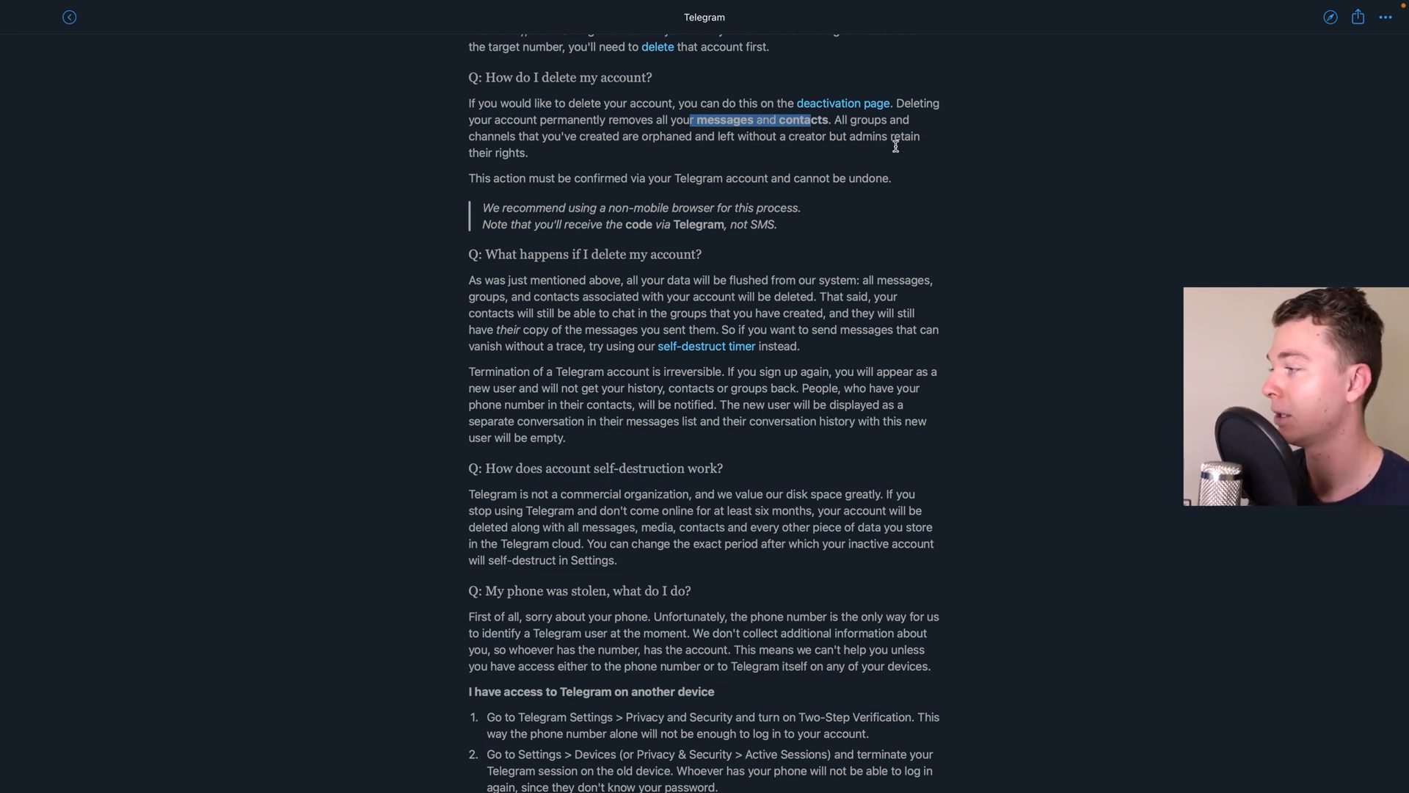
pyautogui.click(843, 102)
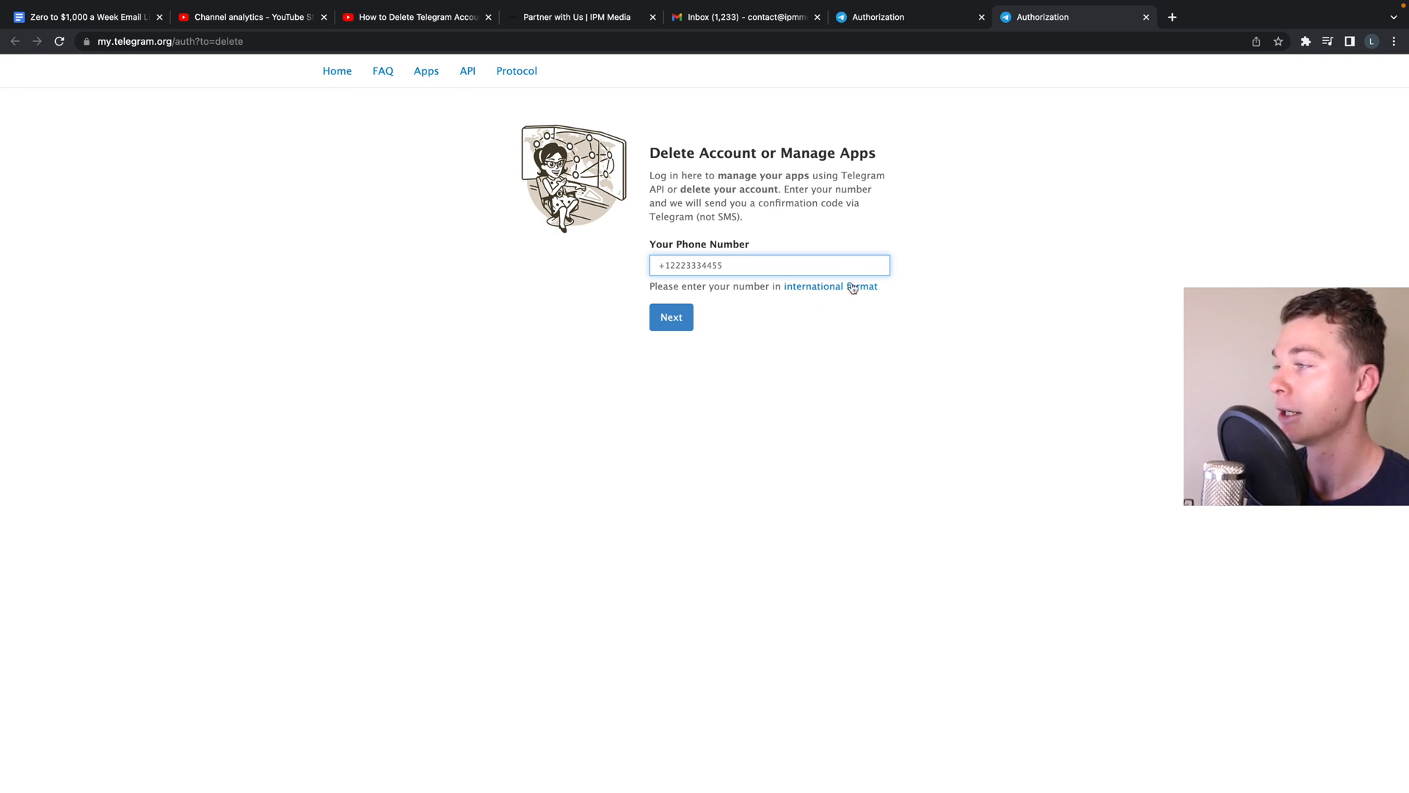
pyautogui.moveTo(815, 302)
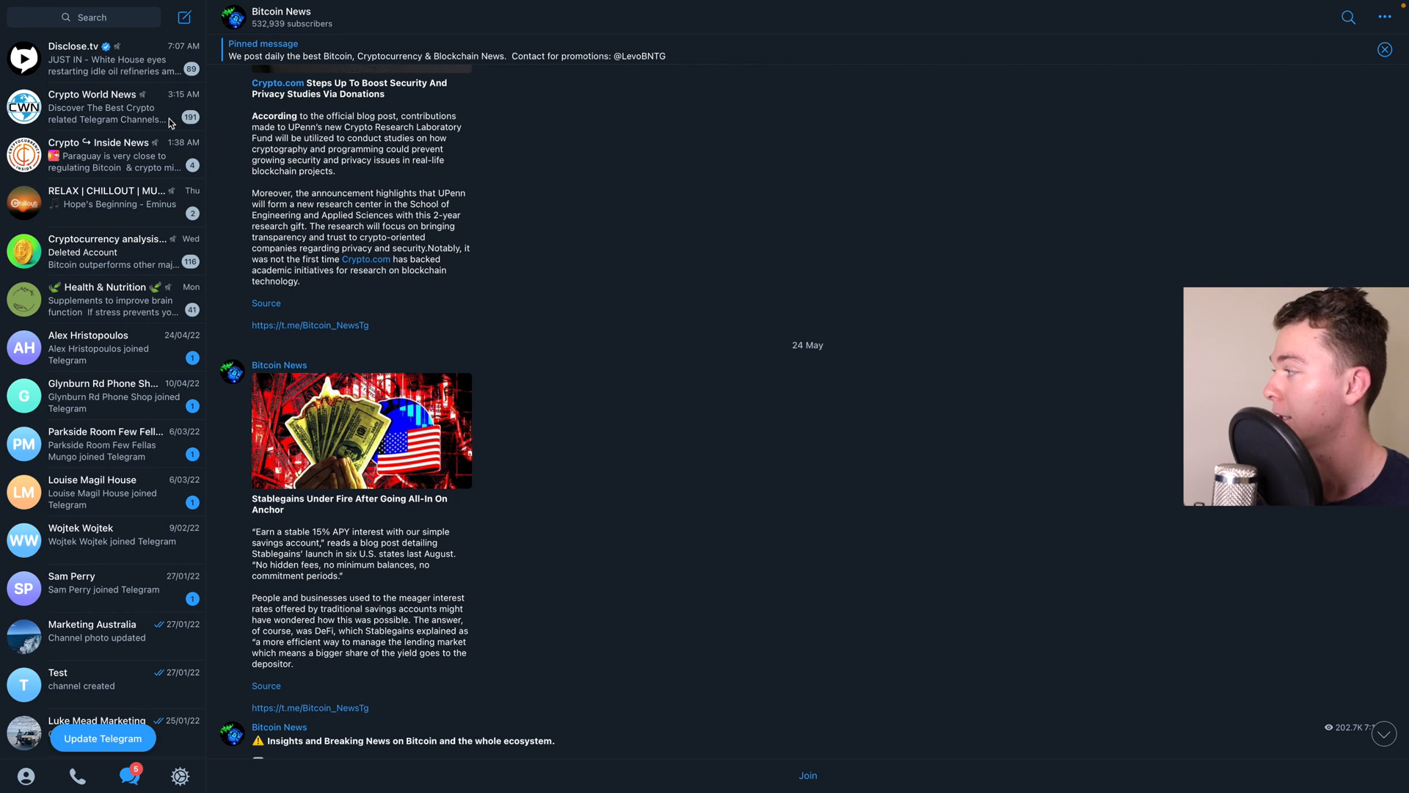
# Step: Reach the FAQ's deletion answer again via Settings and reopen its deactivation page in the browser
pyautogui.click(180, 775)
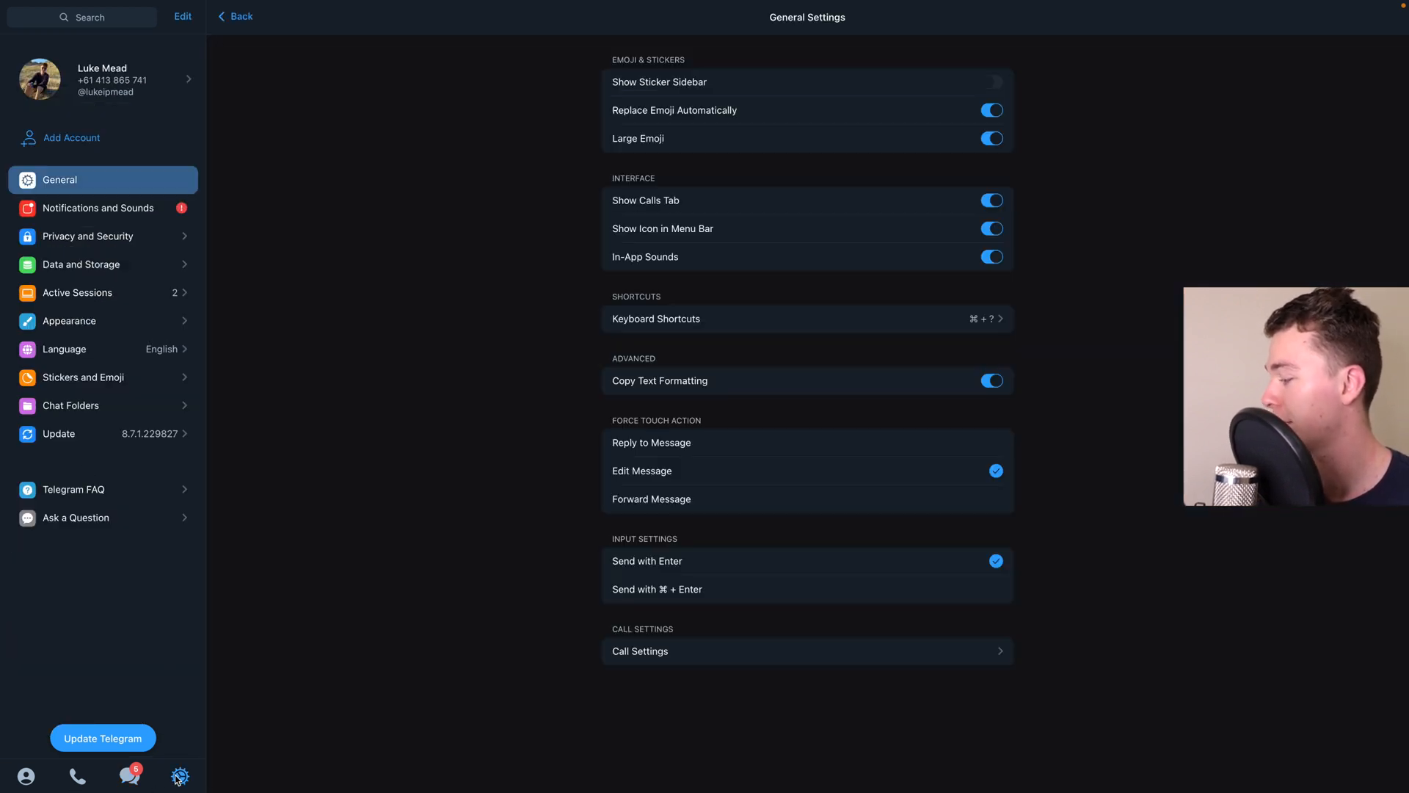
pyautogui.click(73, 489)
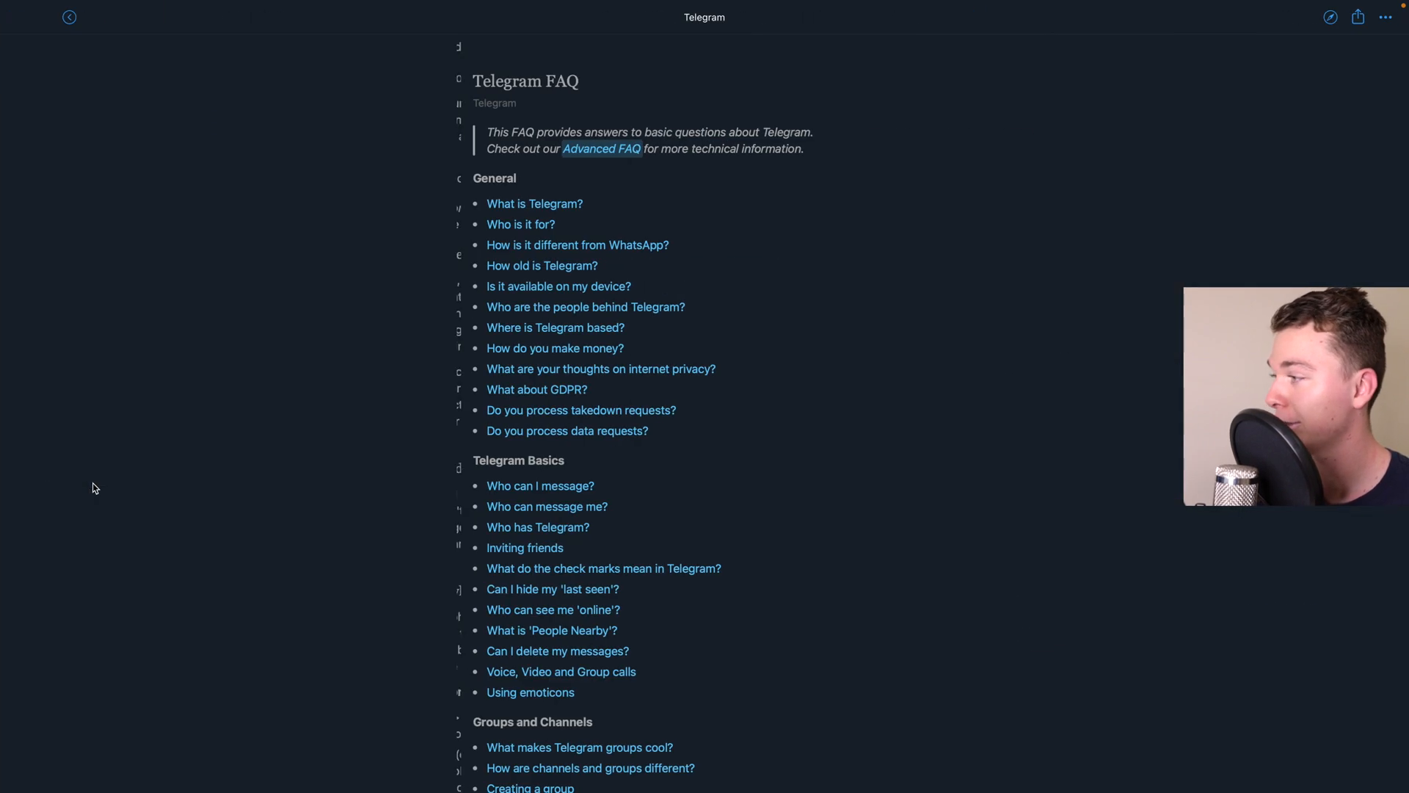
pyautogui.scroll(-3)
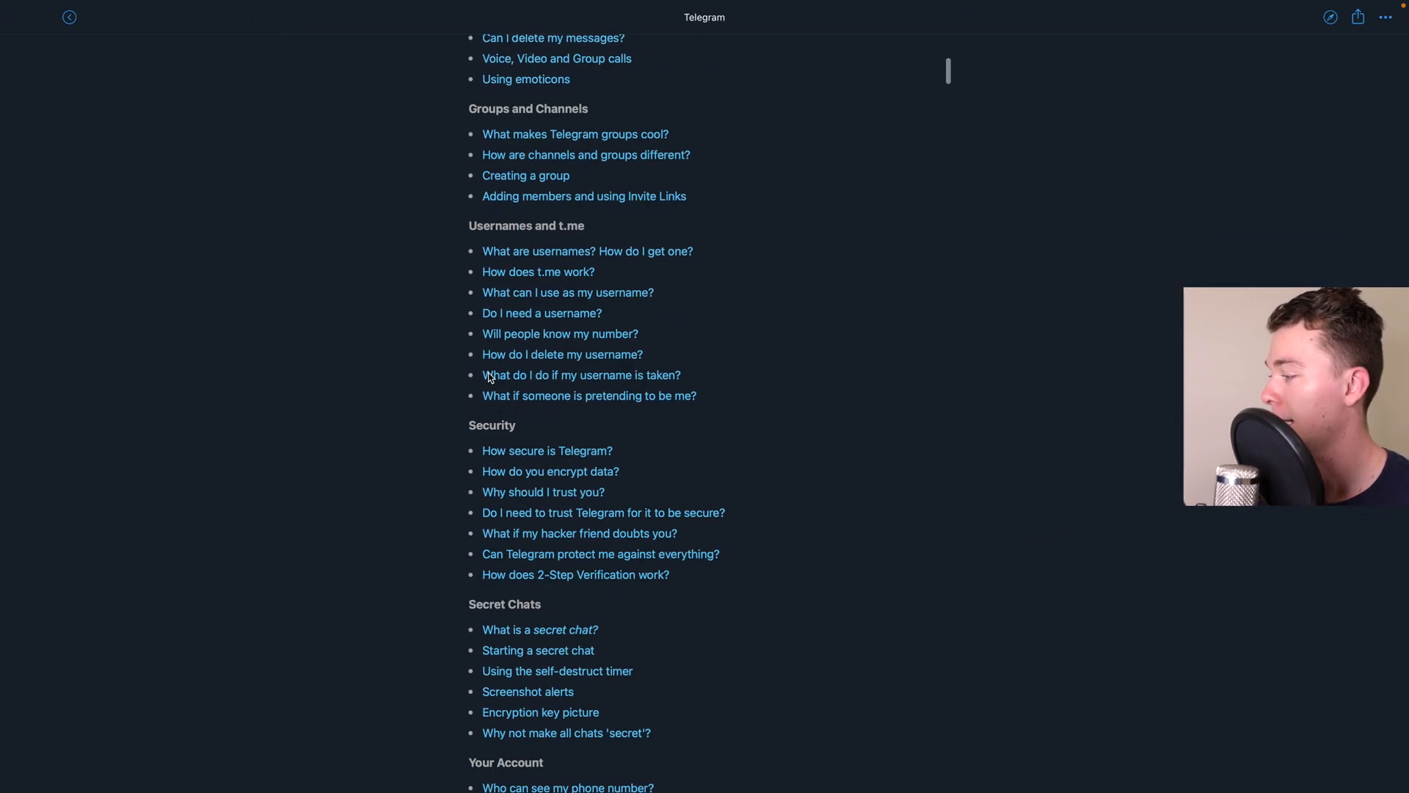
pyautogui.scroll(-3)
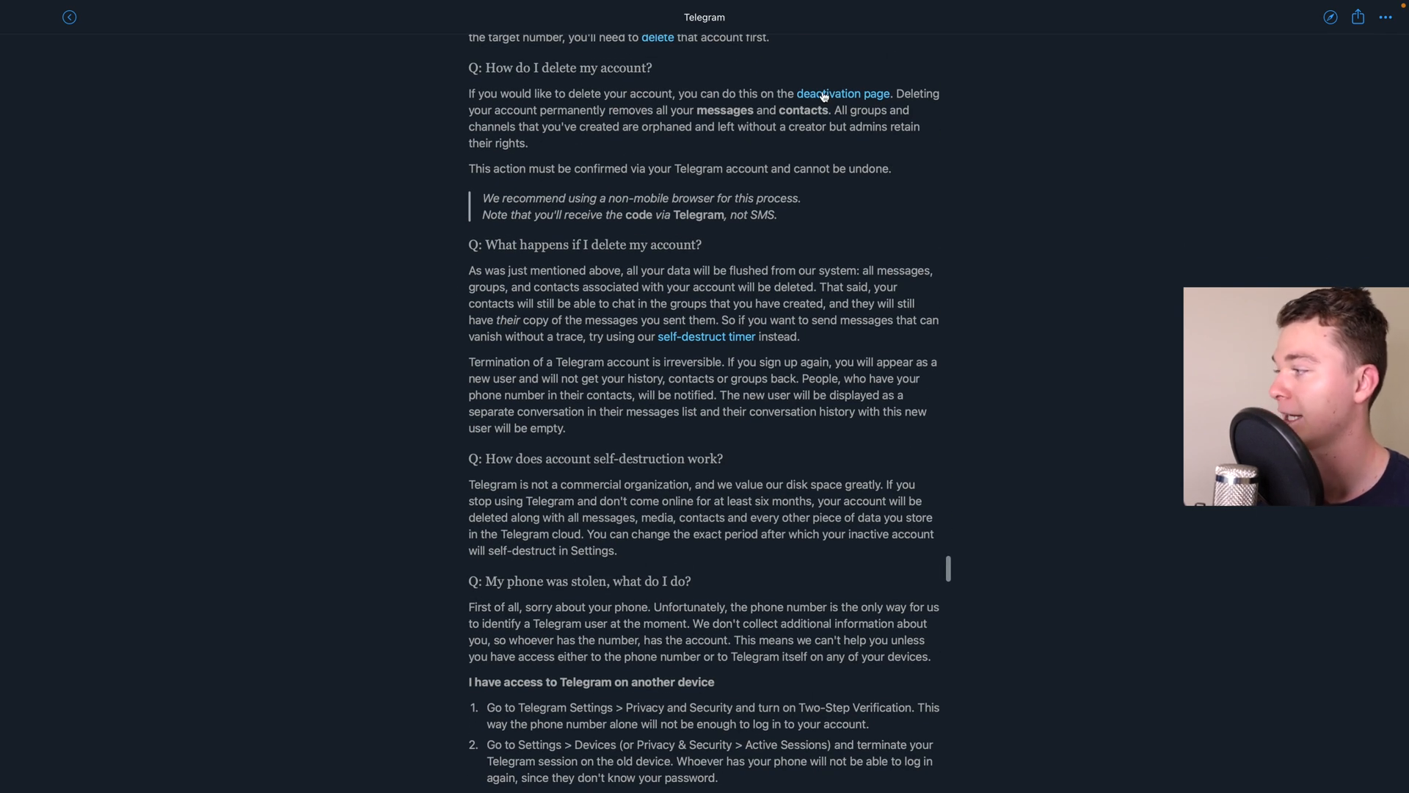
pyautogui.click(843, 92)
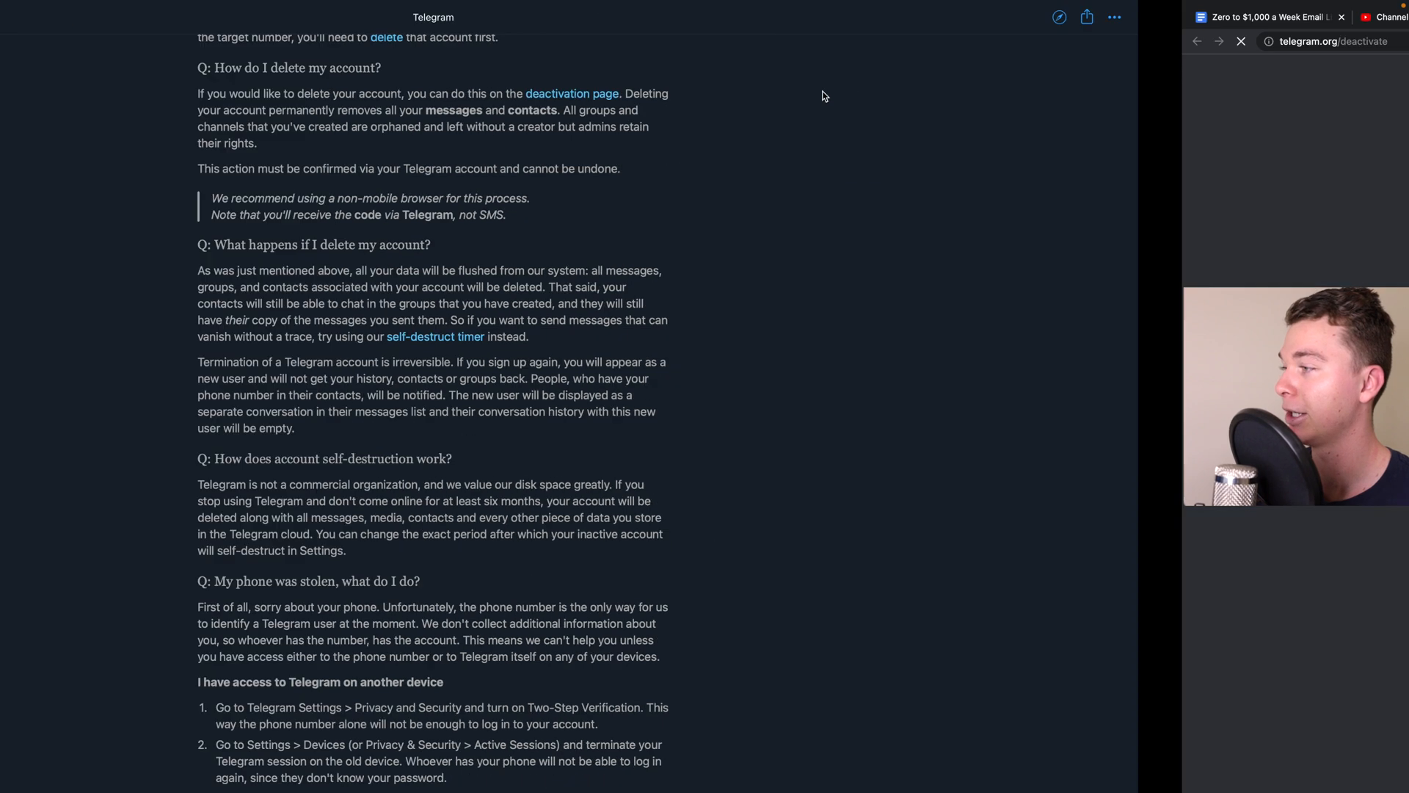